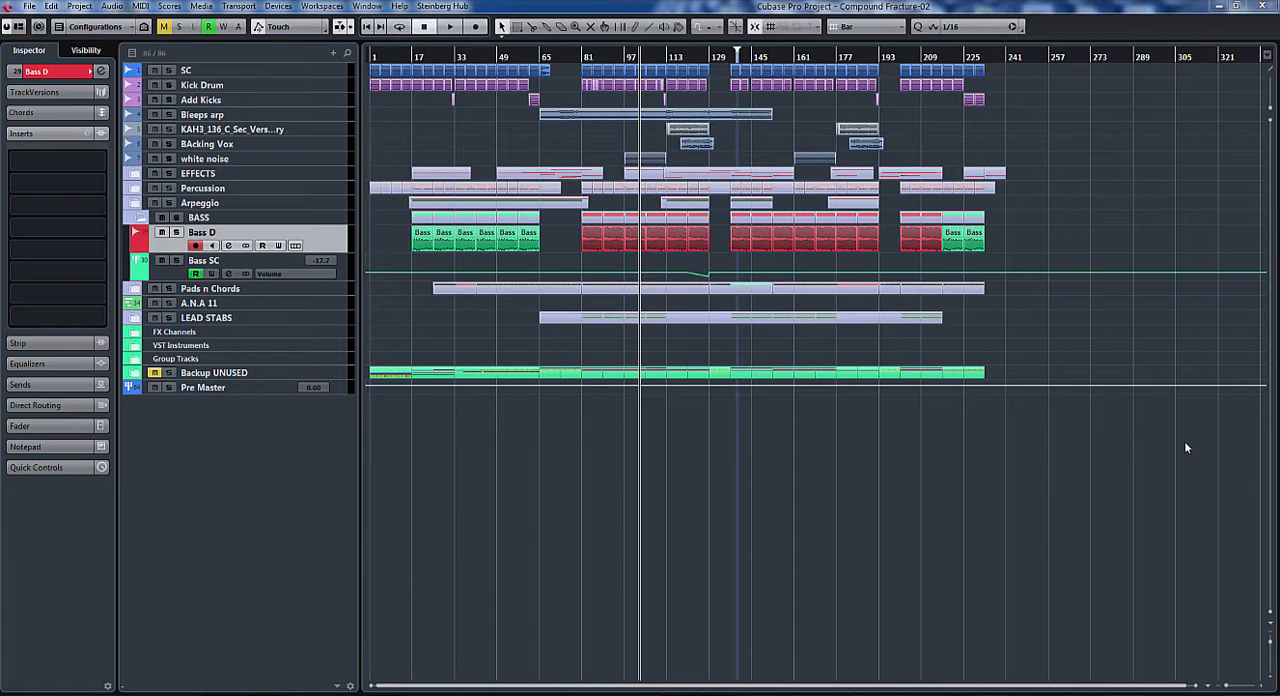
mouse_move(1004, 552)
text(bass)
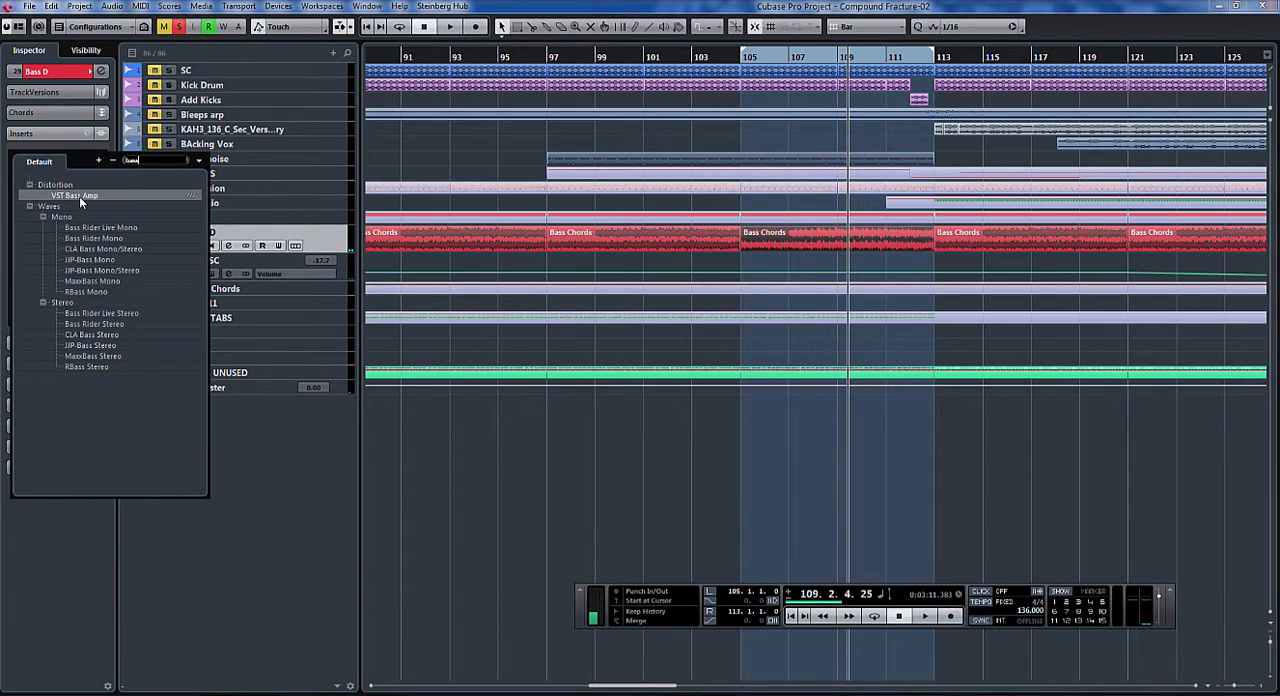
Load the VST Bass Amp as an insert effect on the Bass D track.
click(72, 194)
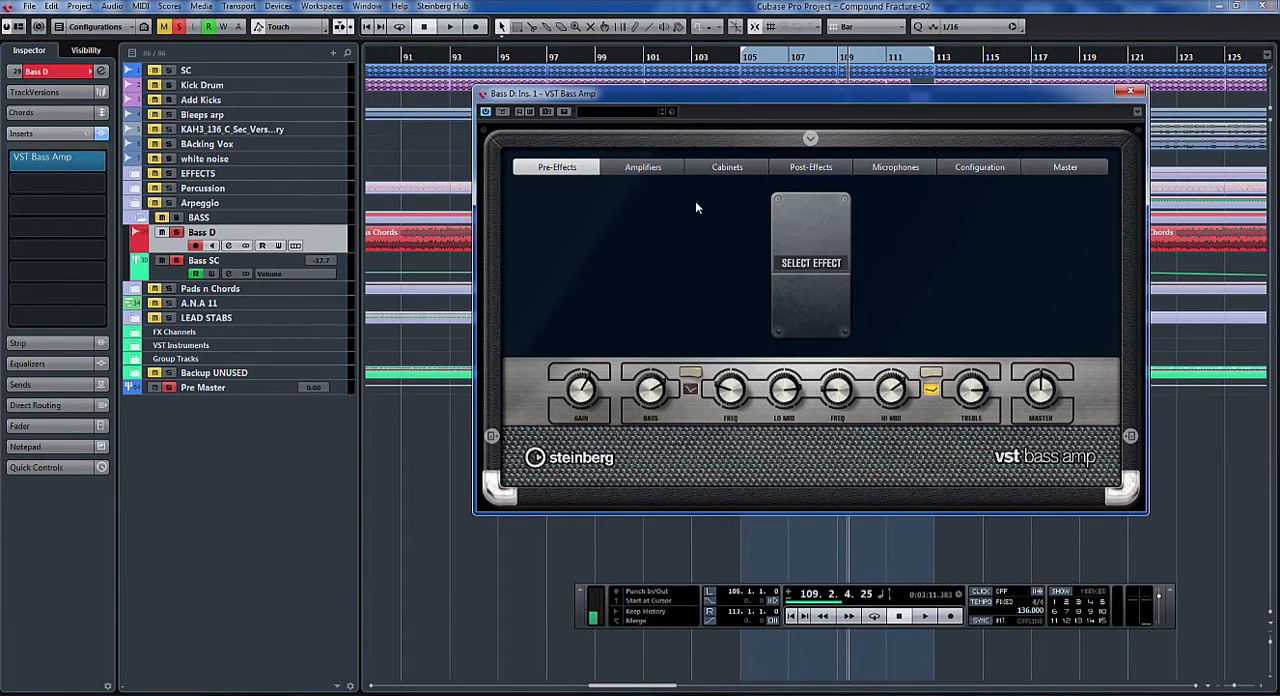
Show the Amplifiers page with its range of amp models.
click(642, 168)
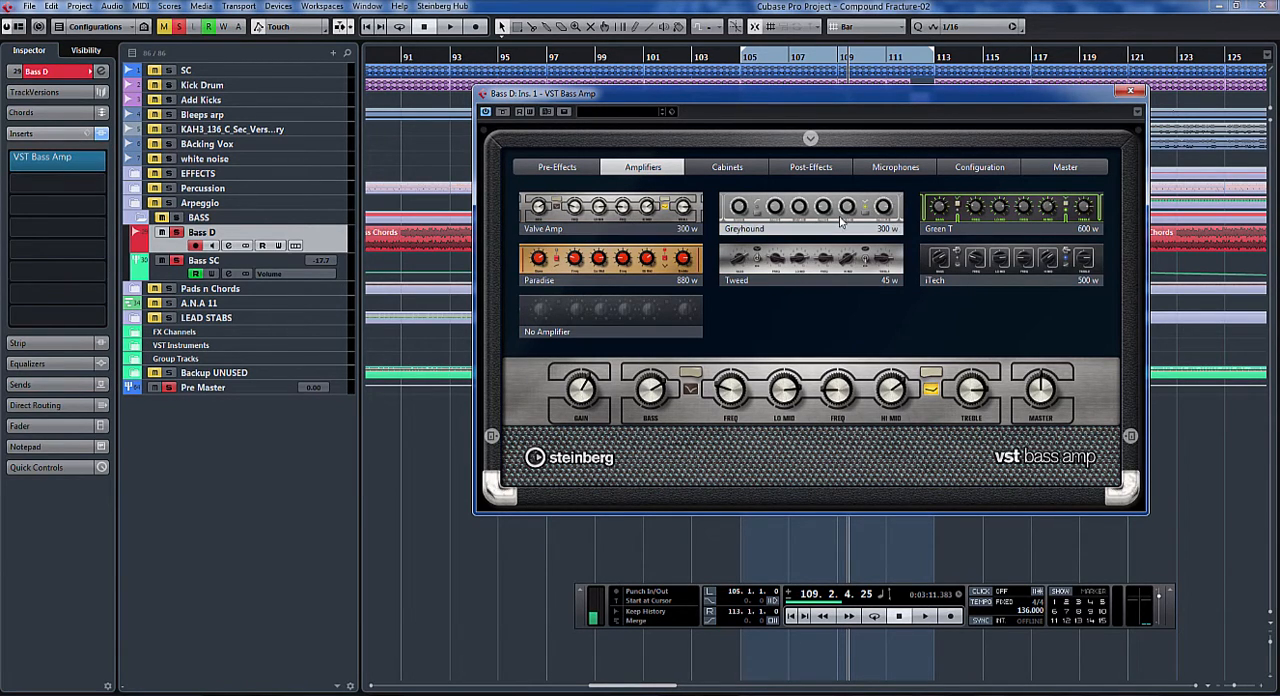
mouse_move(630, 220)
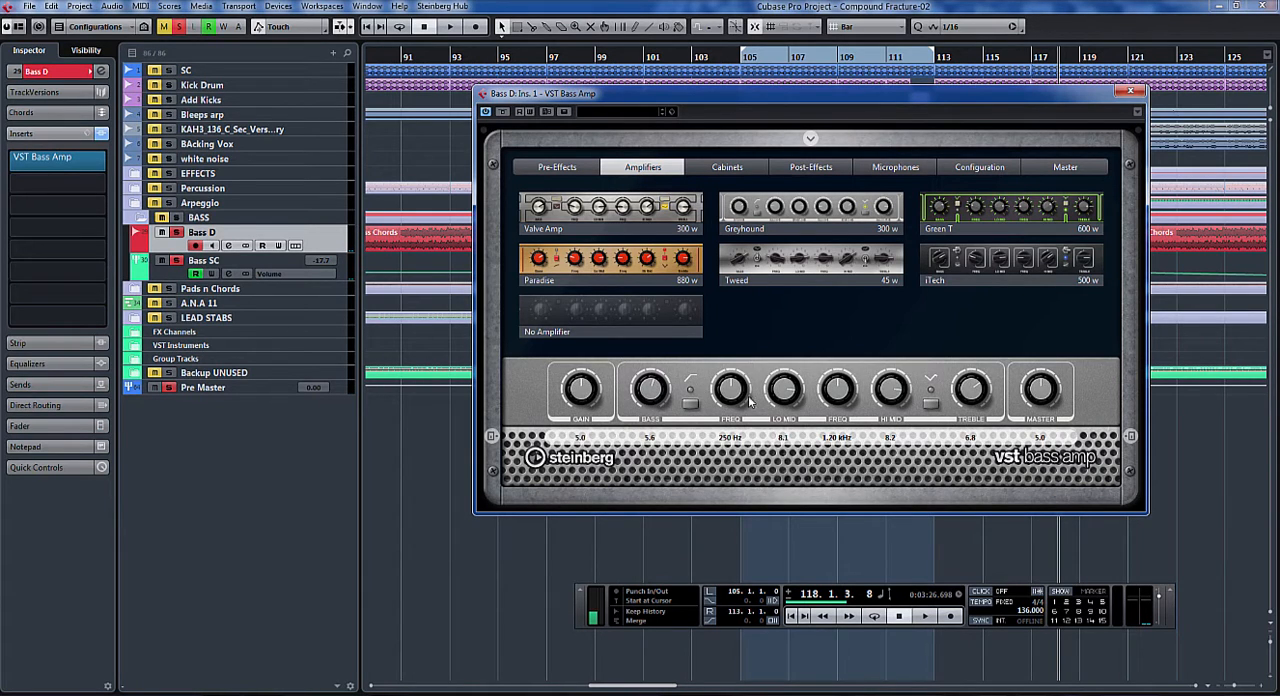
mouse_move(784, 400)
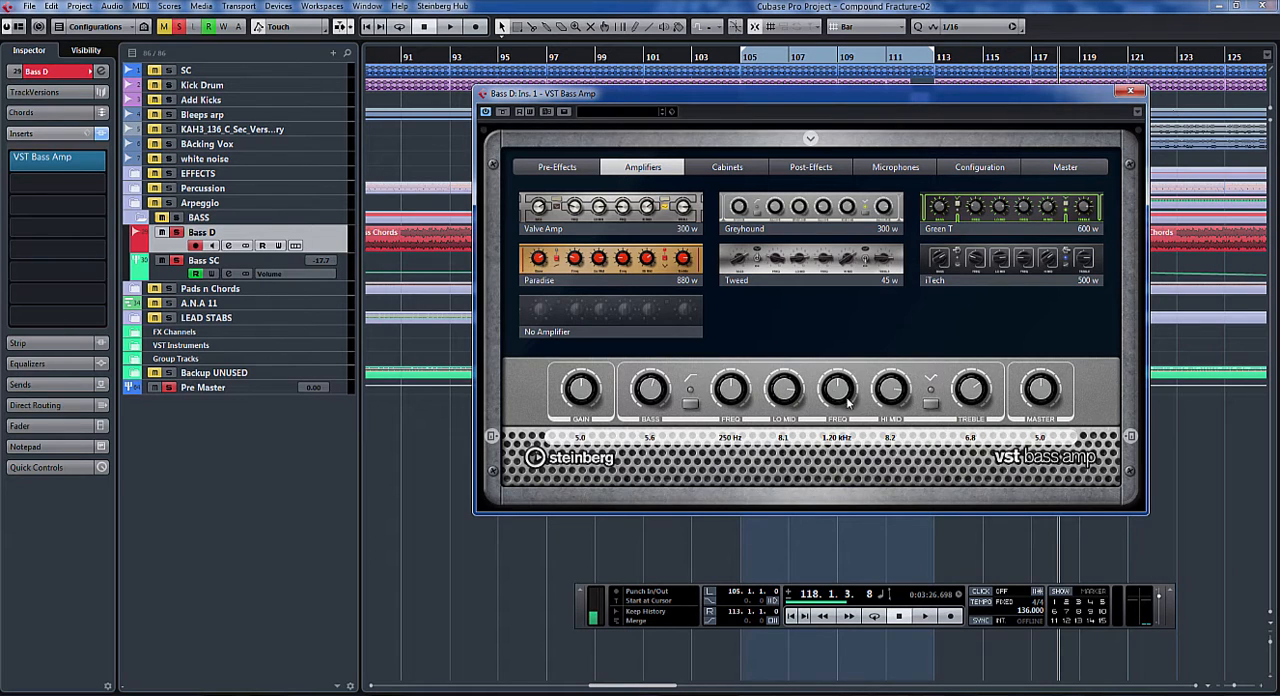
mouse_move(1004, 408)
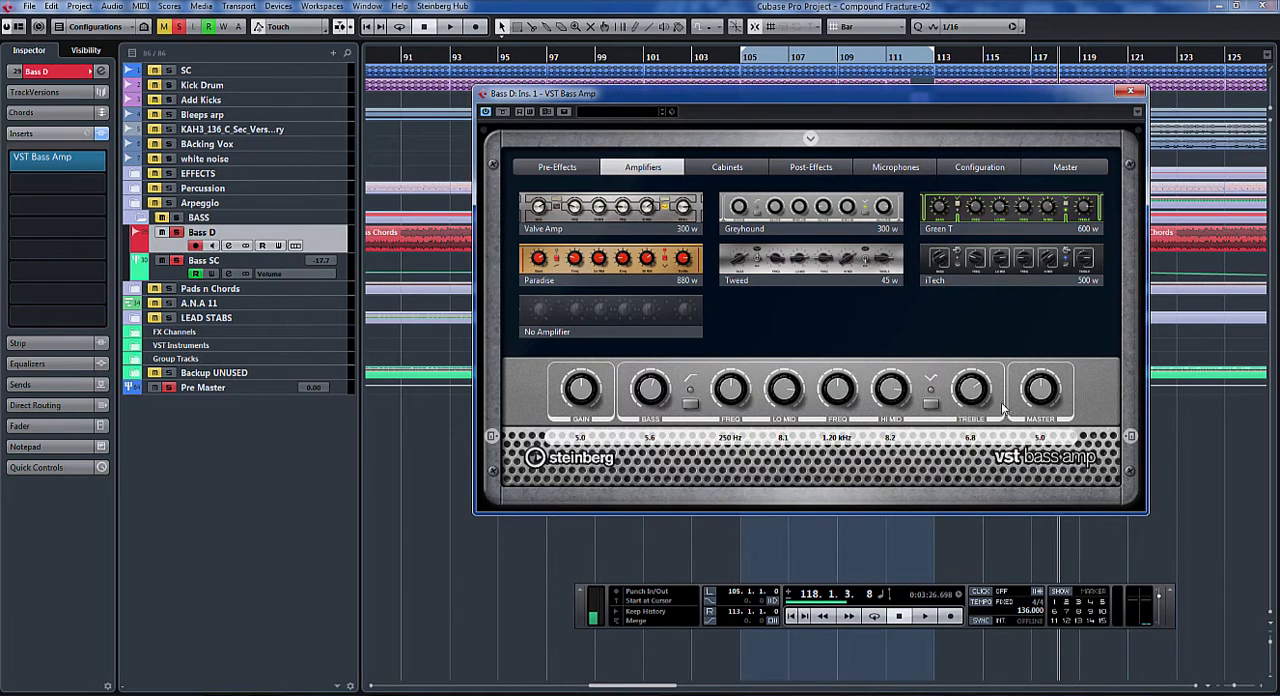
mouse_move(876, 432)
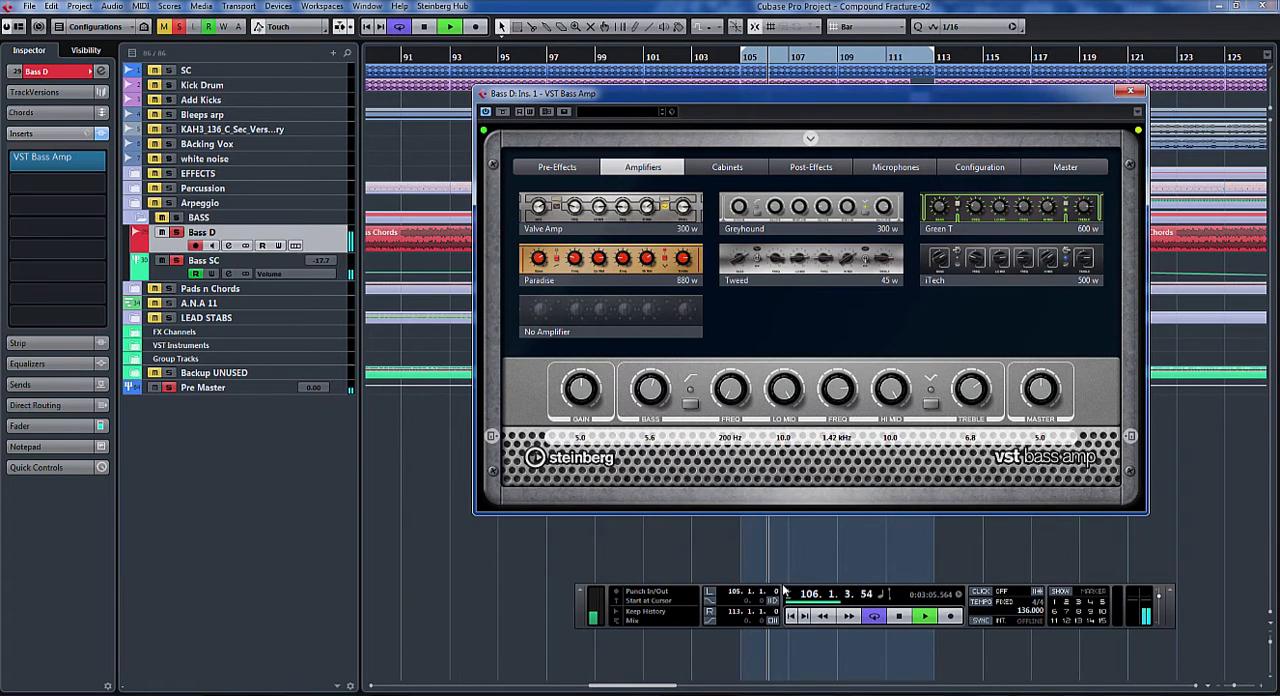
Enable an amp tone switch, adjust two tone knobs, then show the Cabinets page.
click(690, 388)
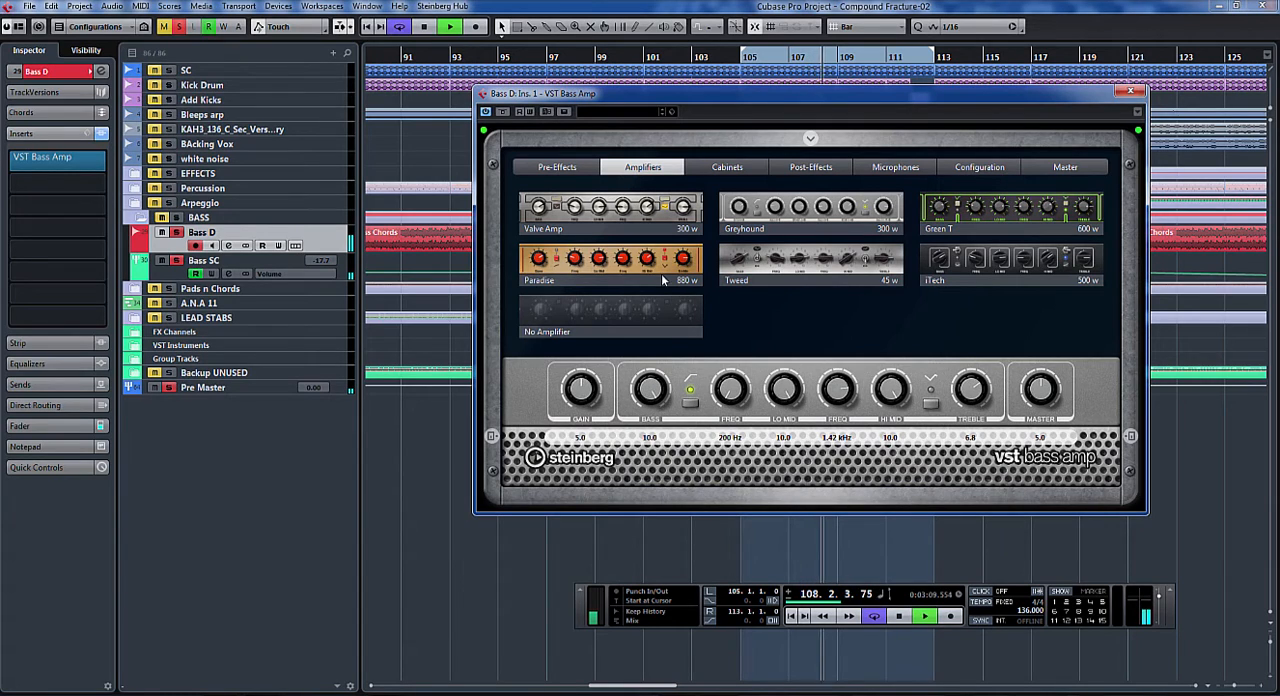
drag(648, 390, 680, 400)
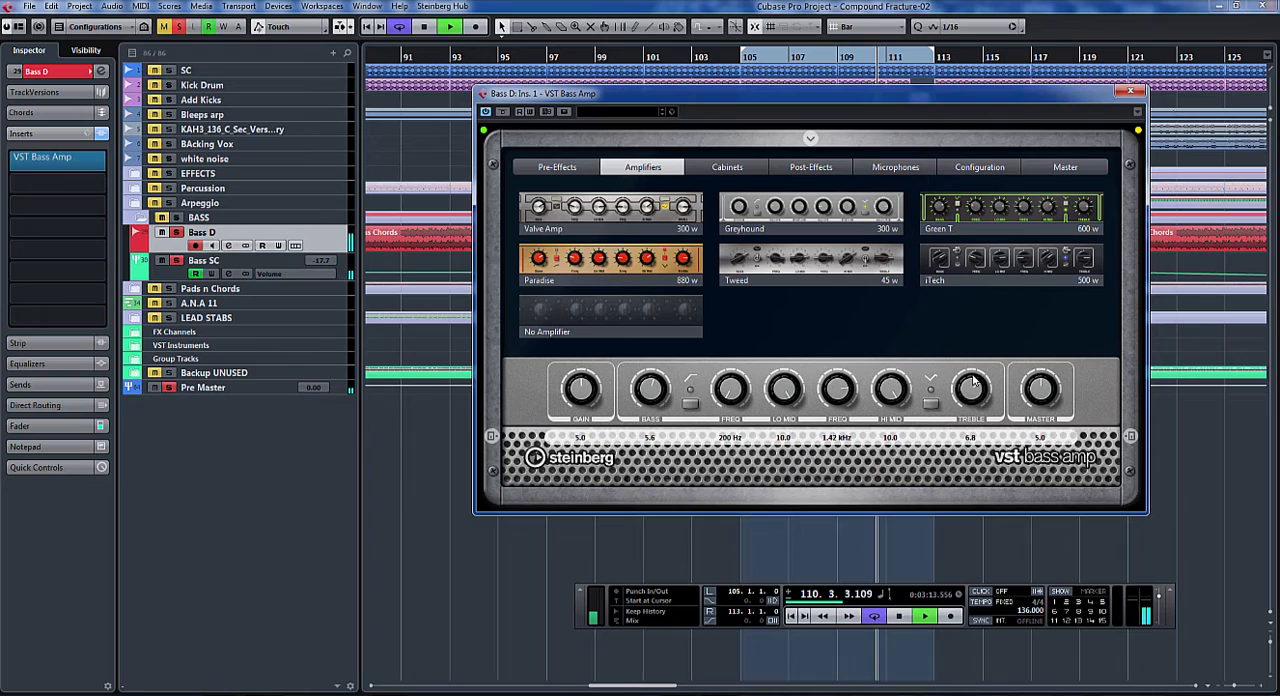
drag(970, 390, 976, 376)
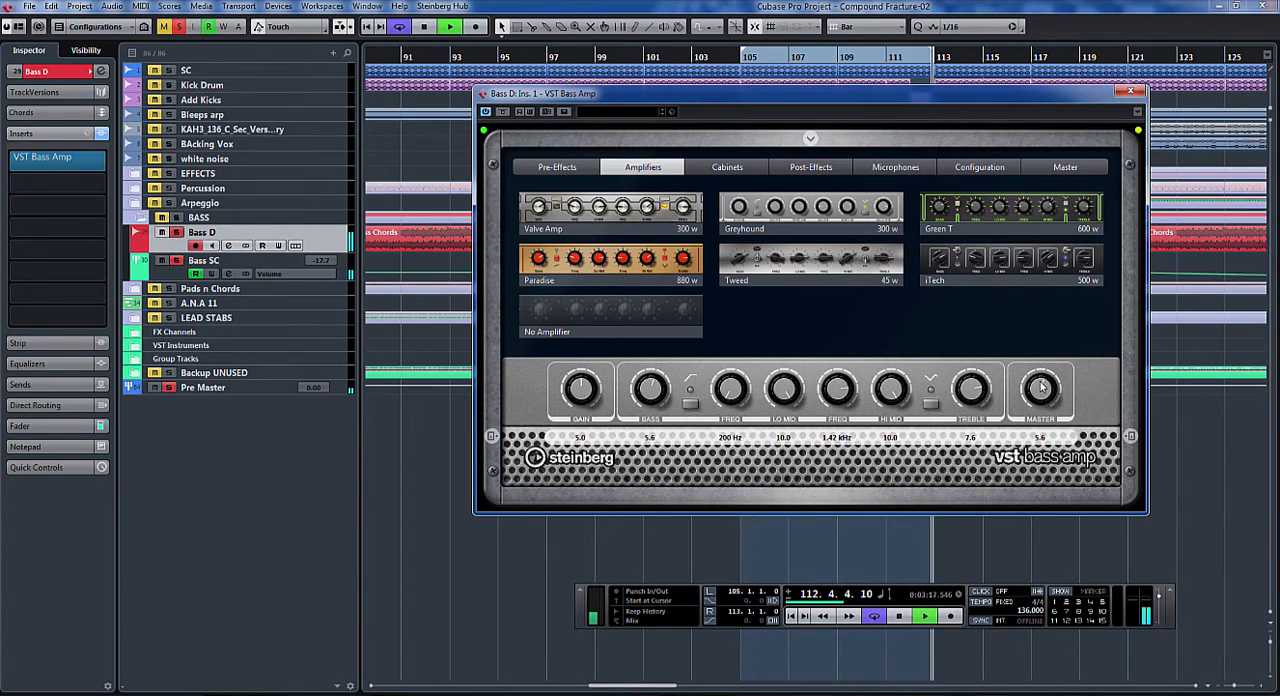
click(728, 168)
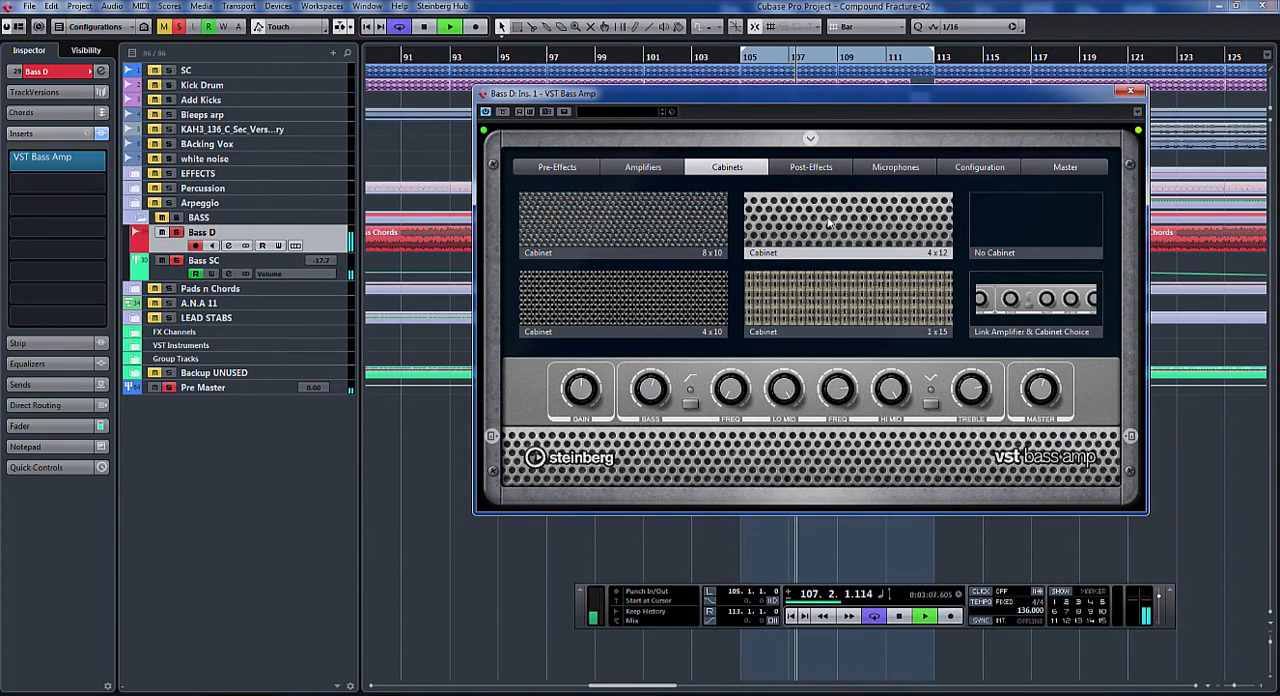
Glance at the Post-Effects slot and show the Microphones placement page.
click(810, 168)
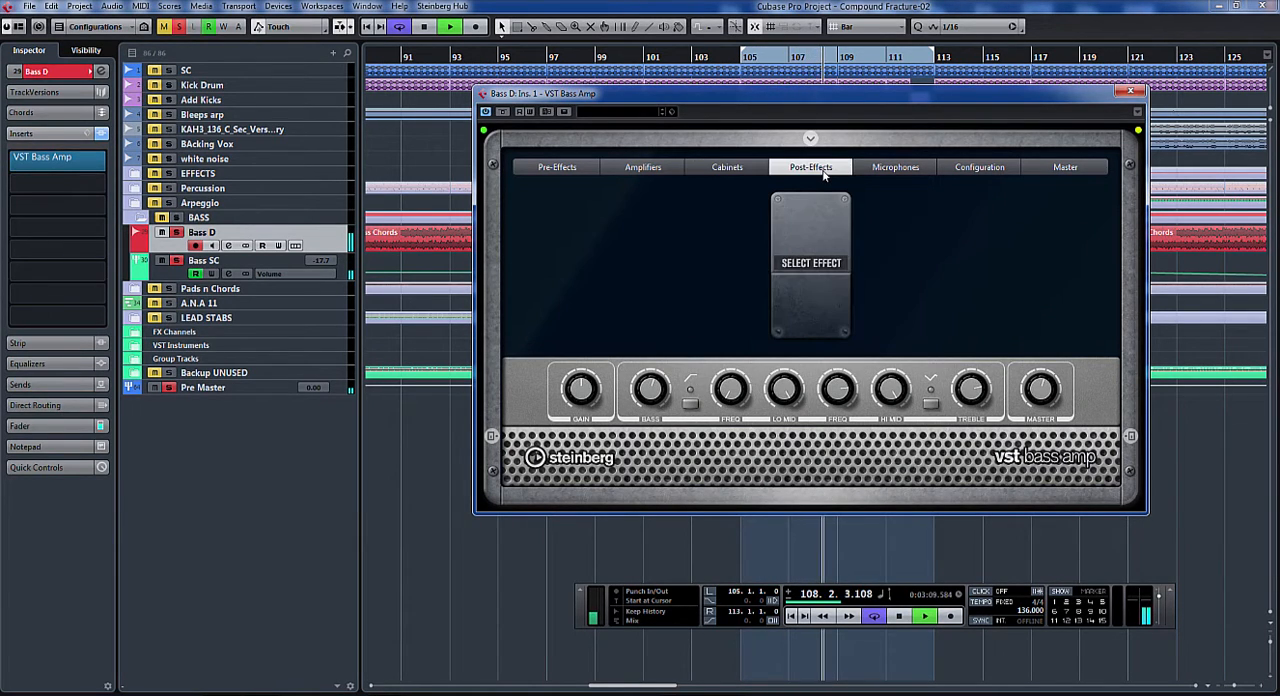
click(894, 168)
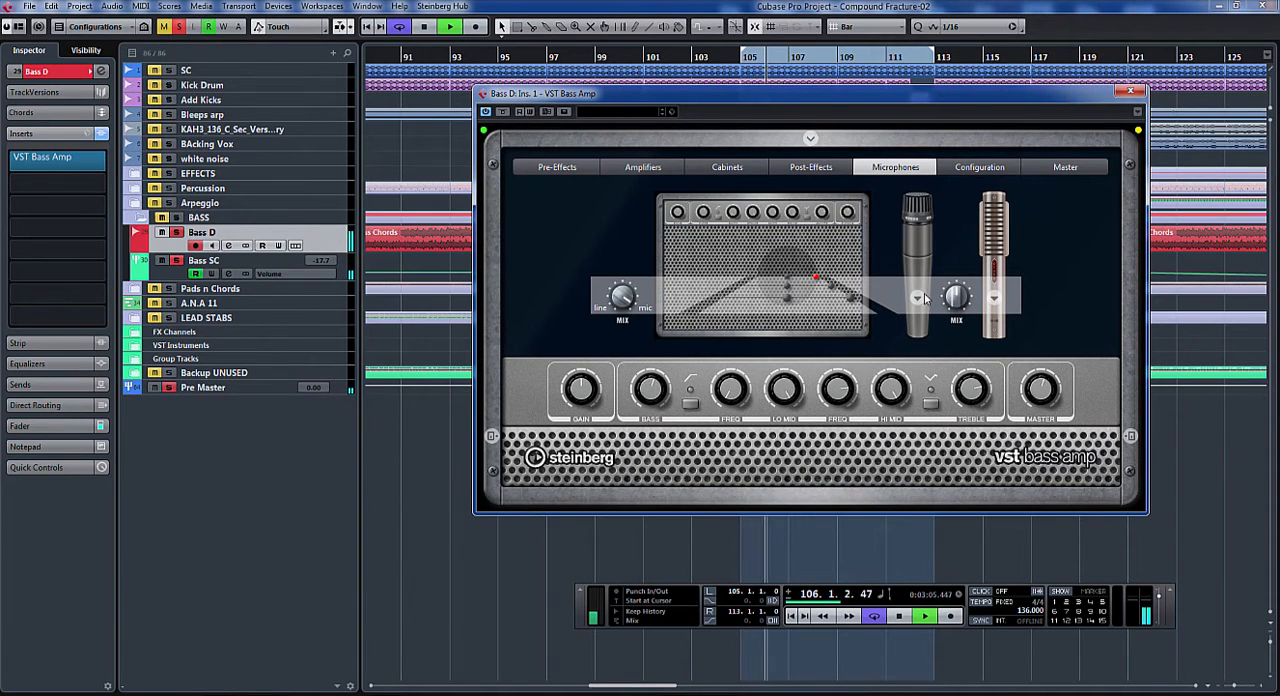
Choose a condenser microphone, set the Configuration to Stereo, and show the Master section.
click(916, 298)
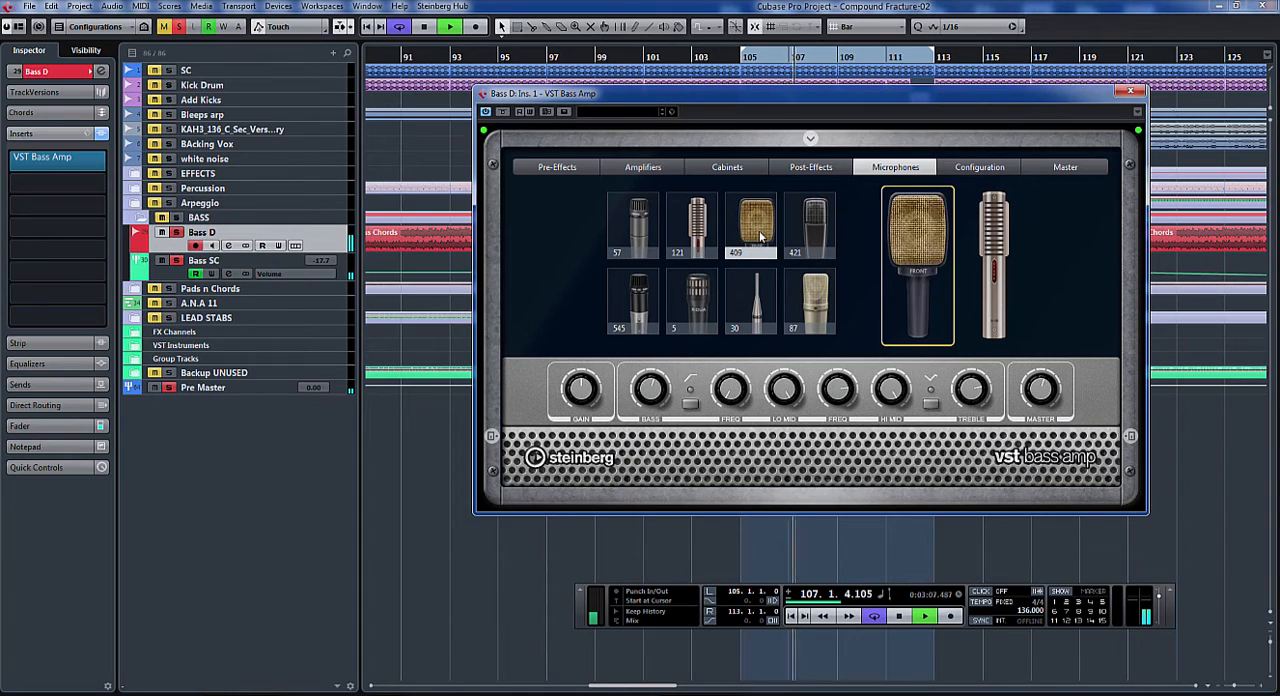
click(692, 304)
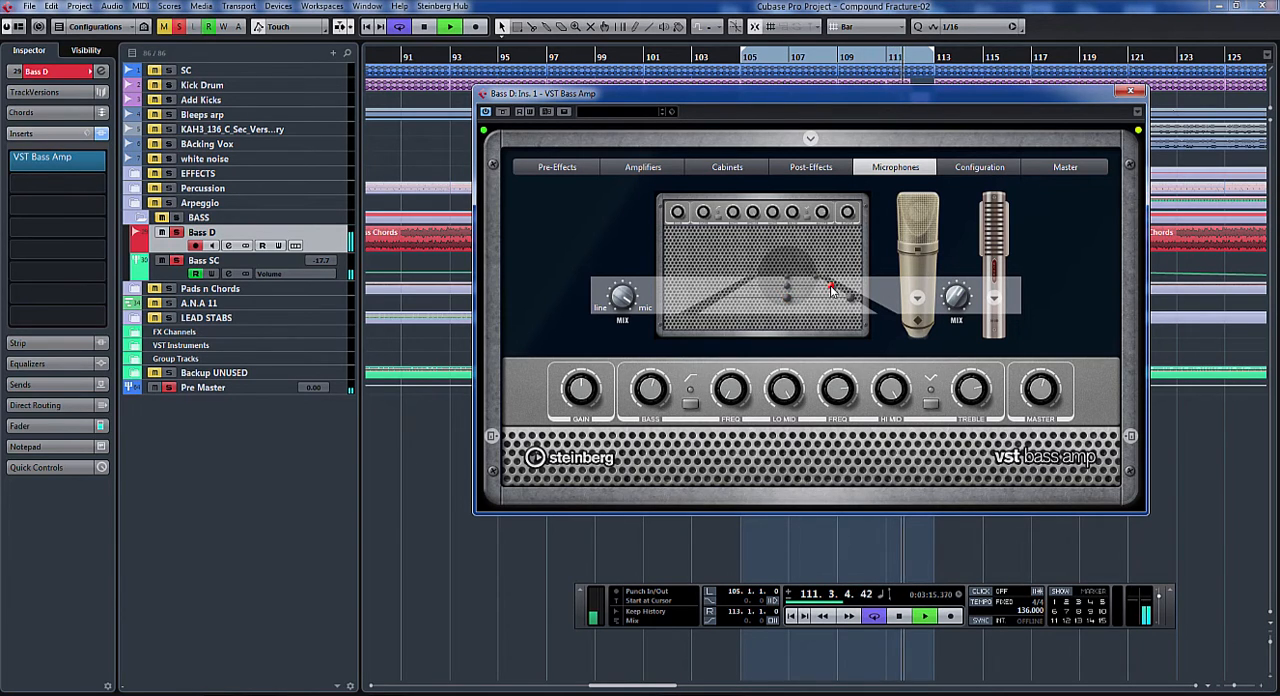
click(978, 168)
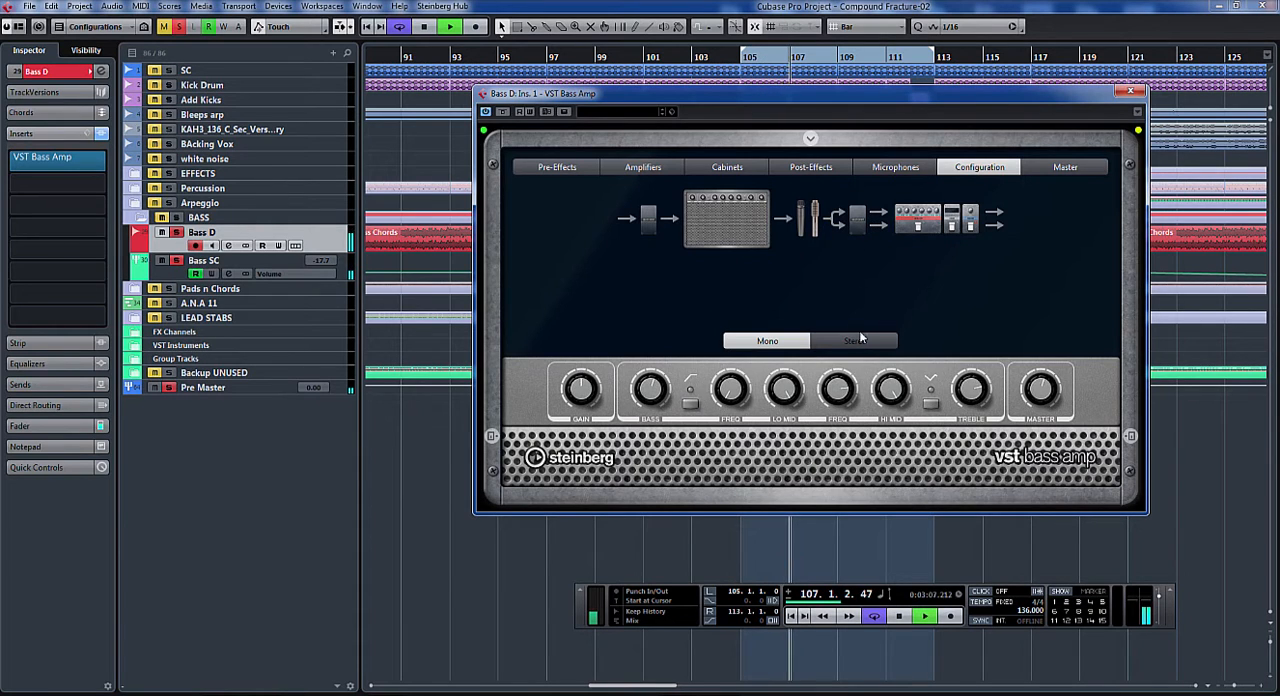
click(854, 340)
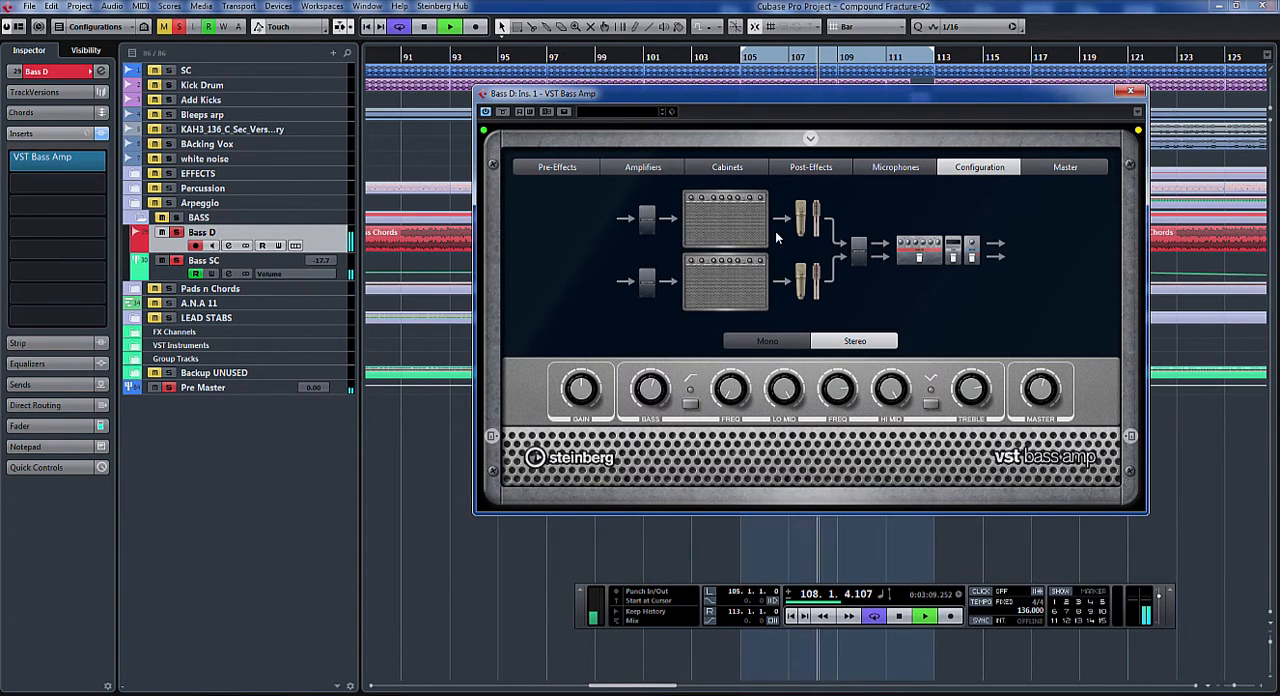
click(1064, 168)
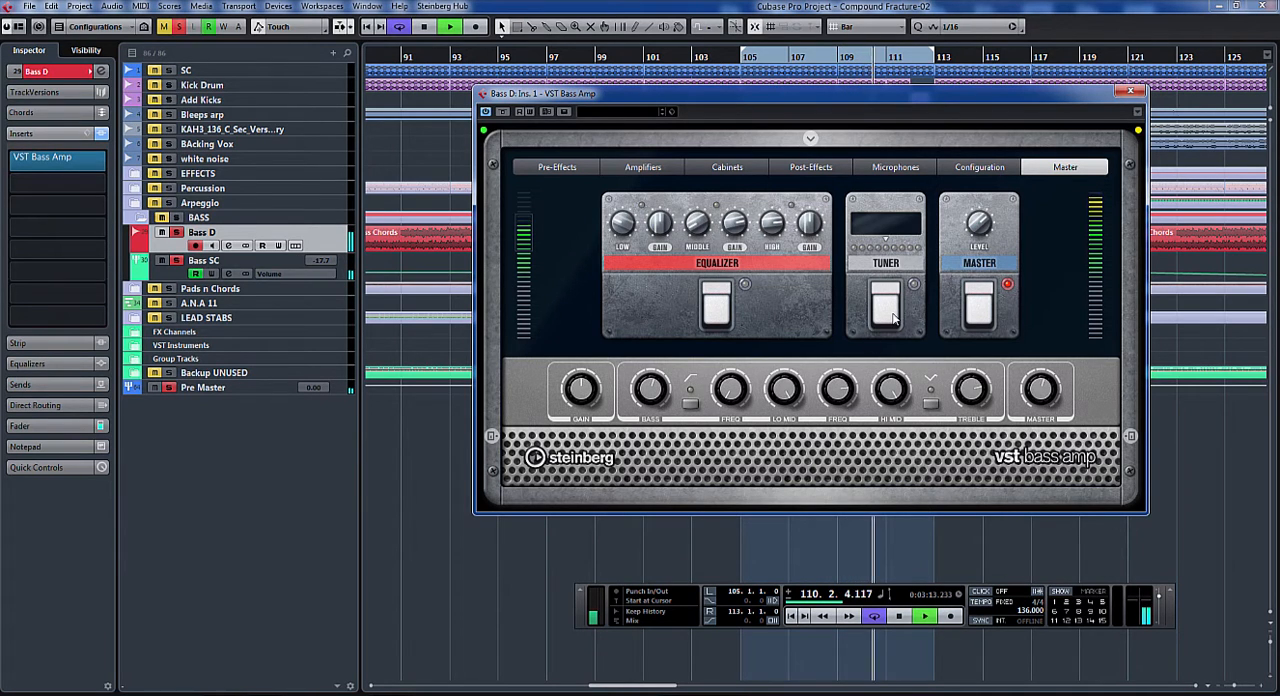
Show the VST Bass Amp editor from the Bass D mixer channel's insert slot.
click(884, 302)
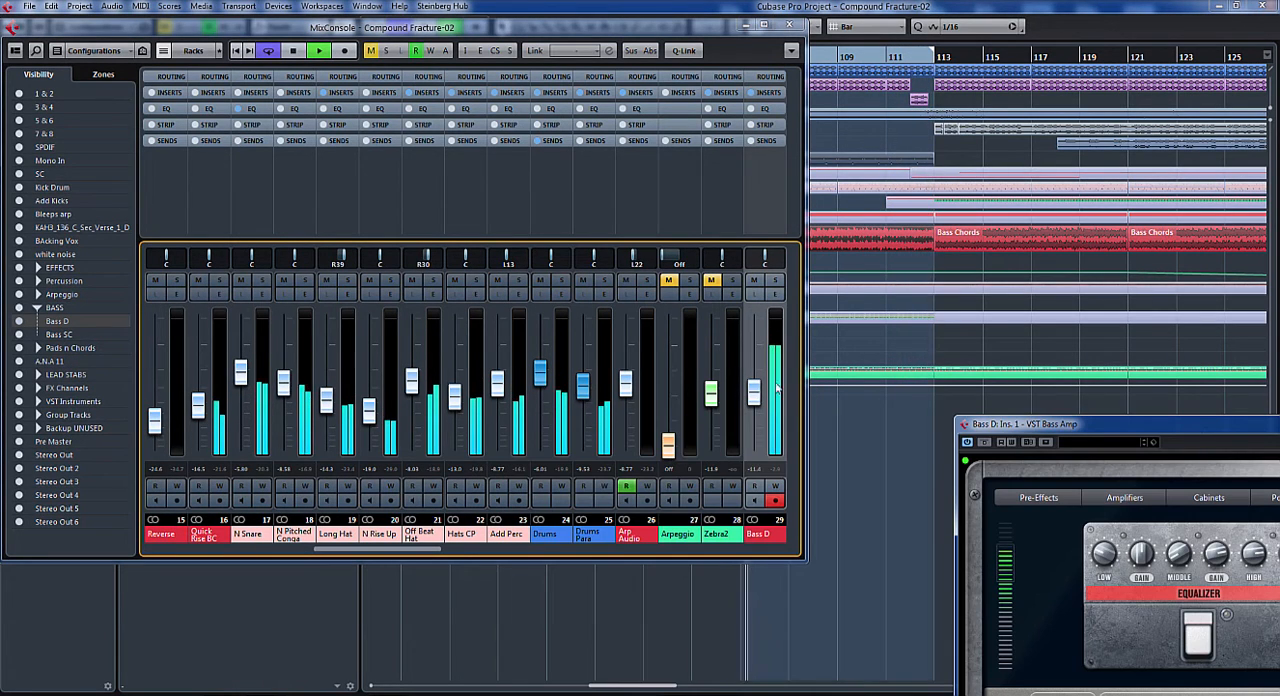
Move the VST Bass Amp window to the screen centre in front of the mixer.
drag(752, 376, 752, 384)
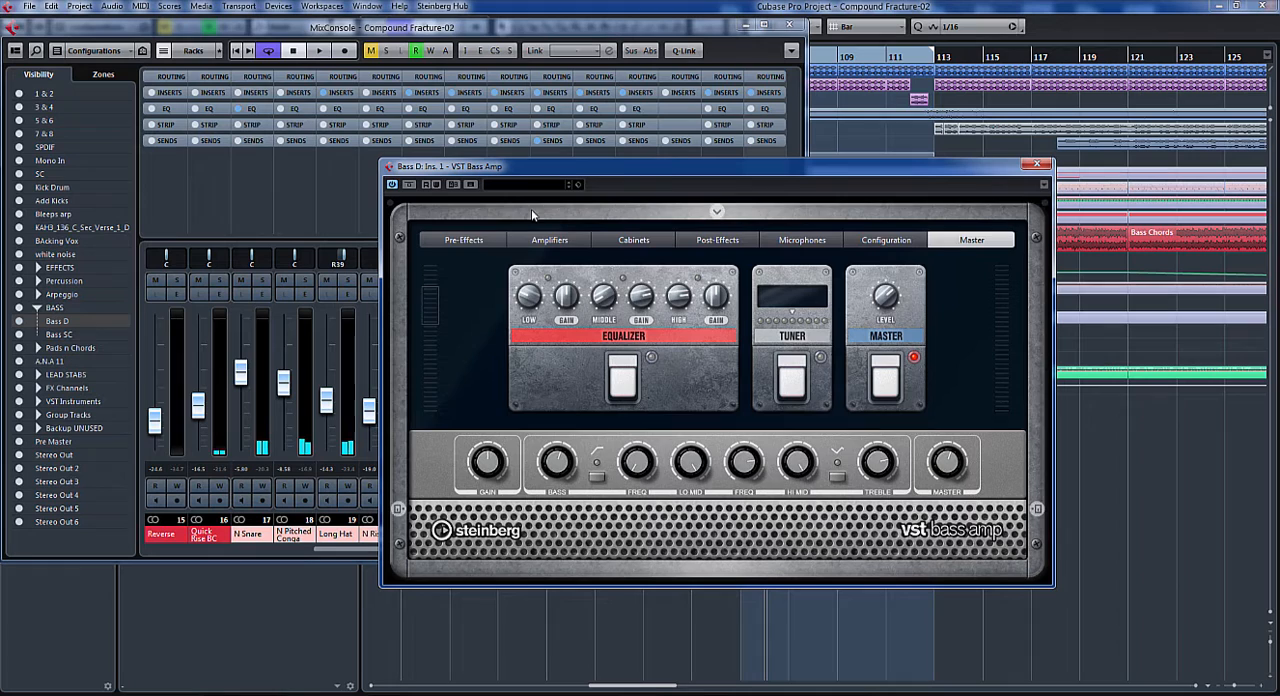
Load a Compressor into the Bass Amp's pre-effects slot.
click(464, 240)
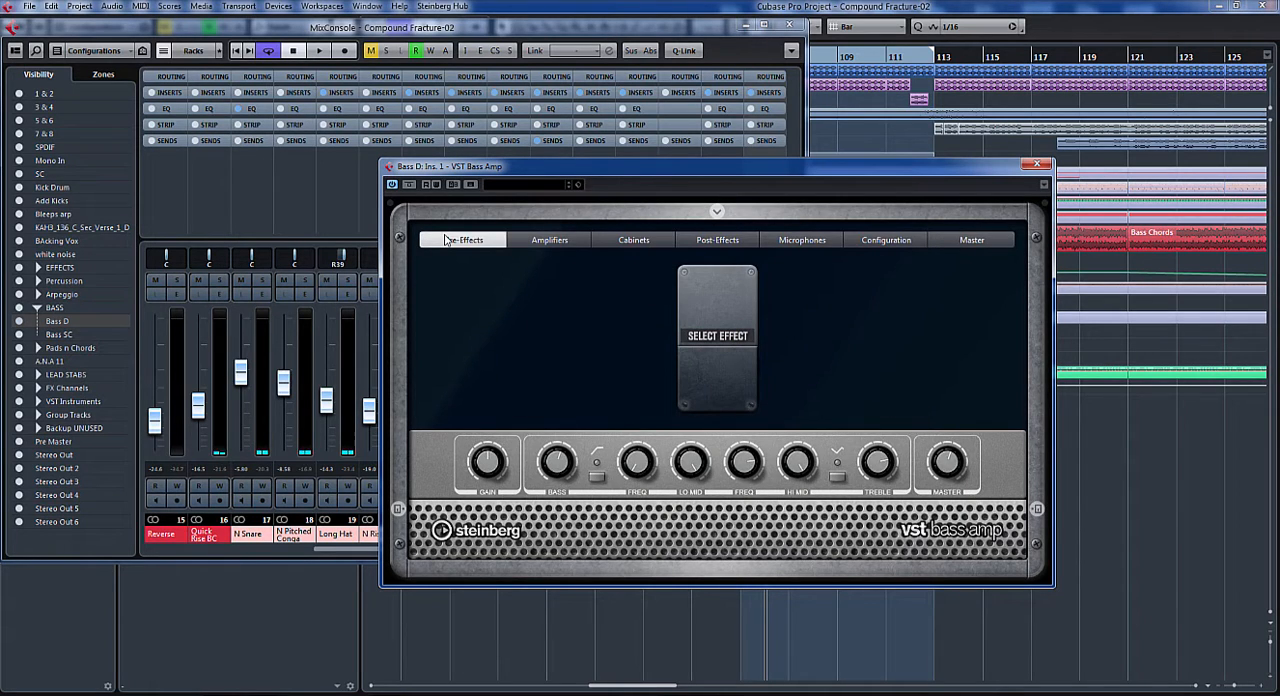
click(716, 336)
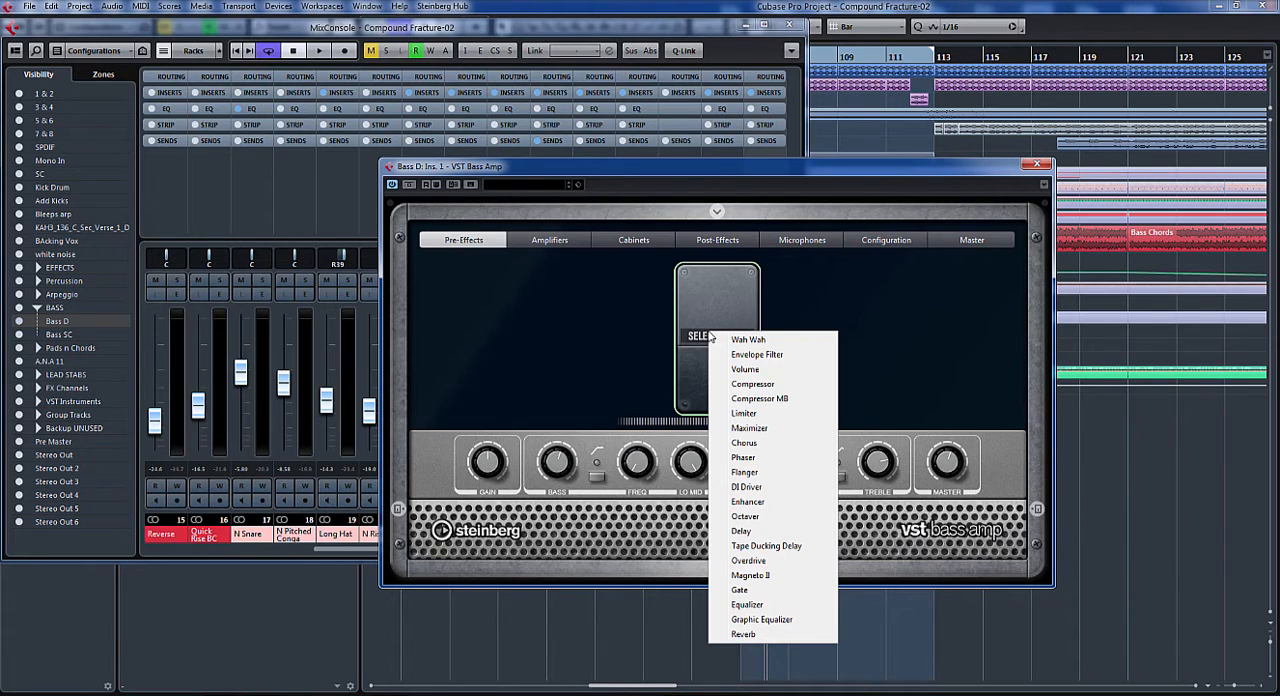
mouse_move(796, 388)
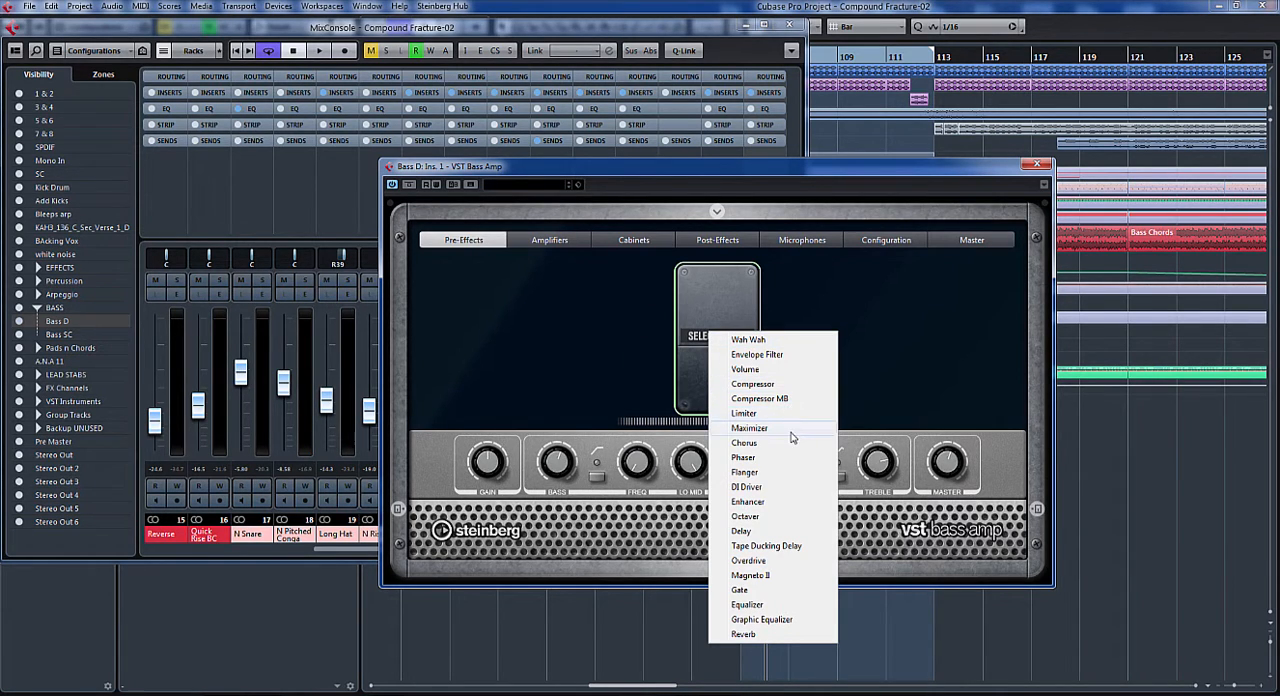
mouse_move(772, 472)
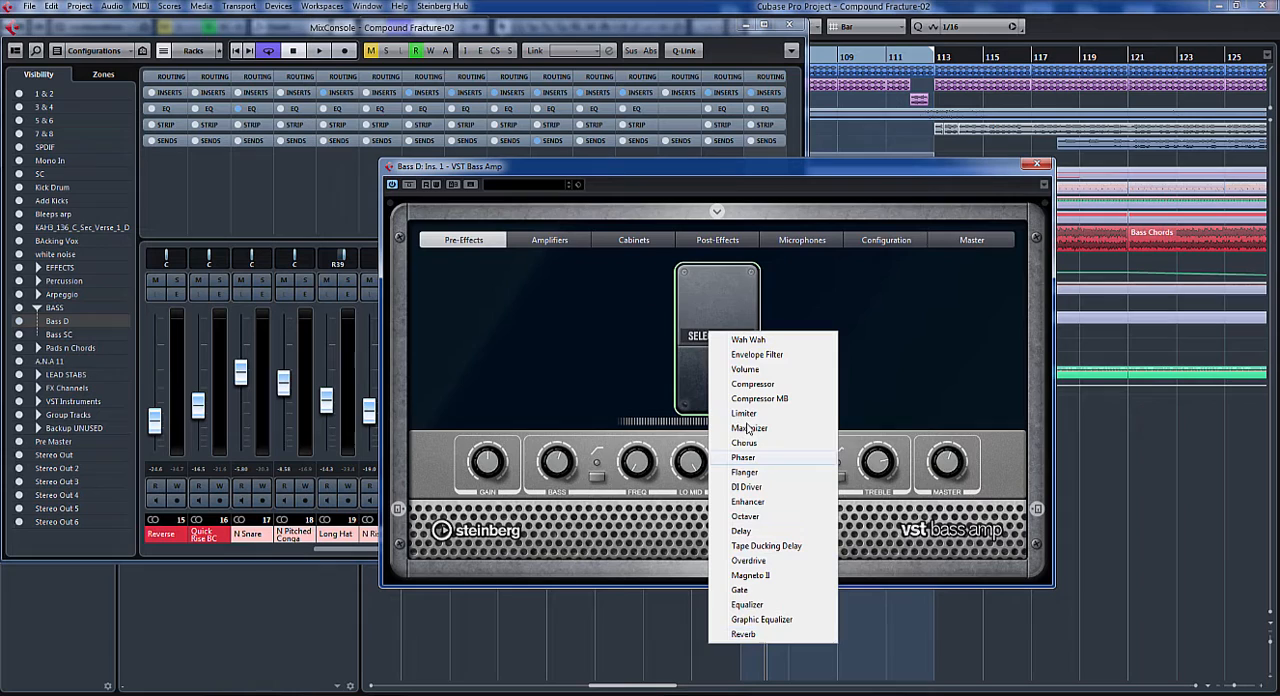
click(752, 384)
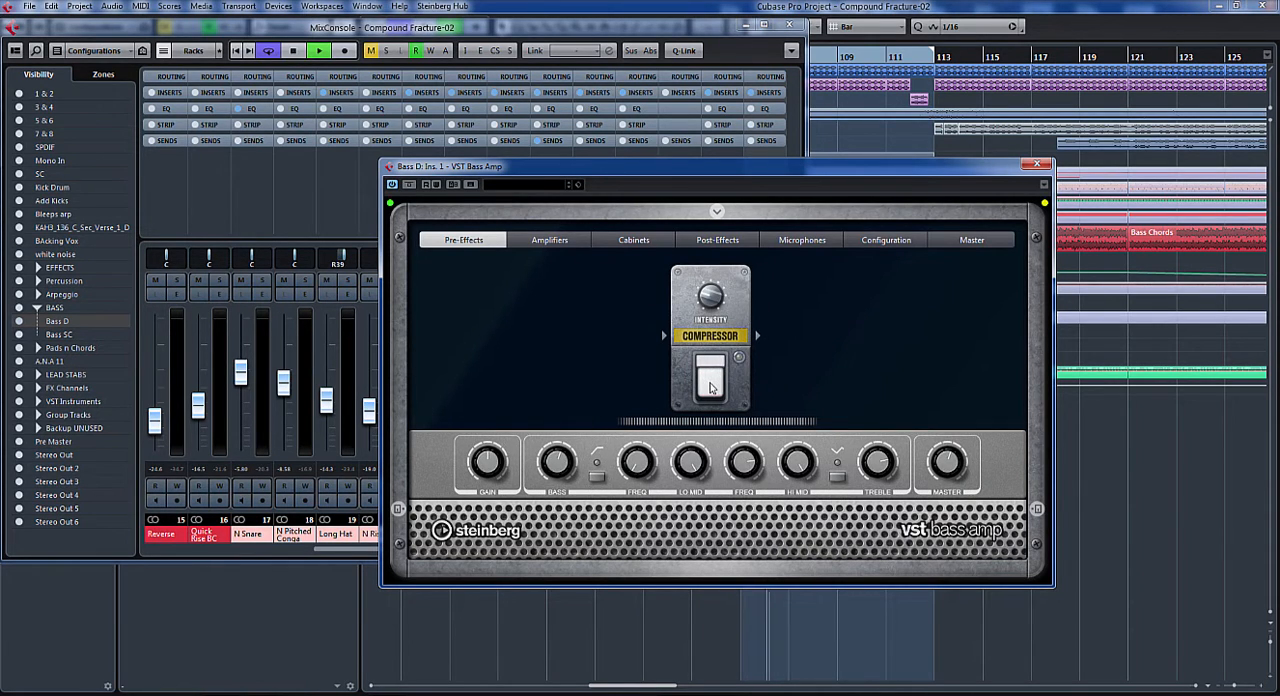
click(716, 380)
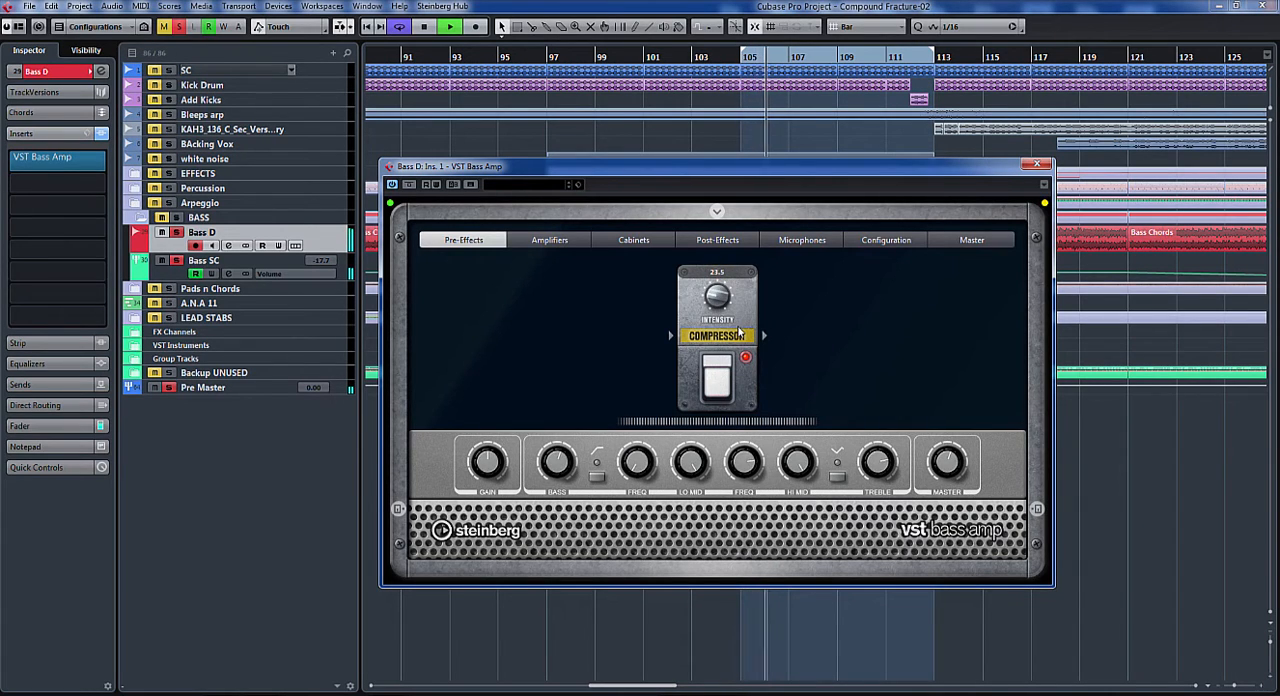
Replace the Compressor with the Envelope Filter, then switch the pedal to Wah Wah.
click(716, 336)
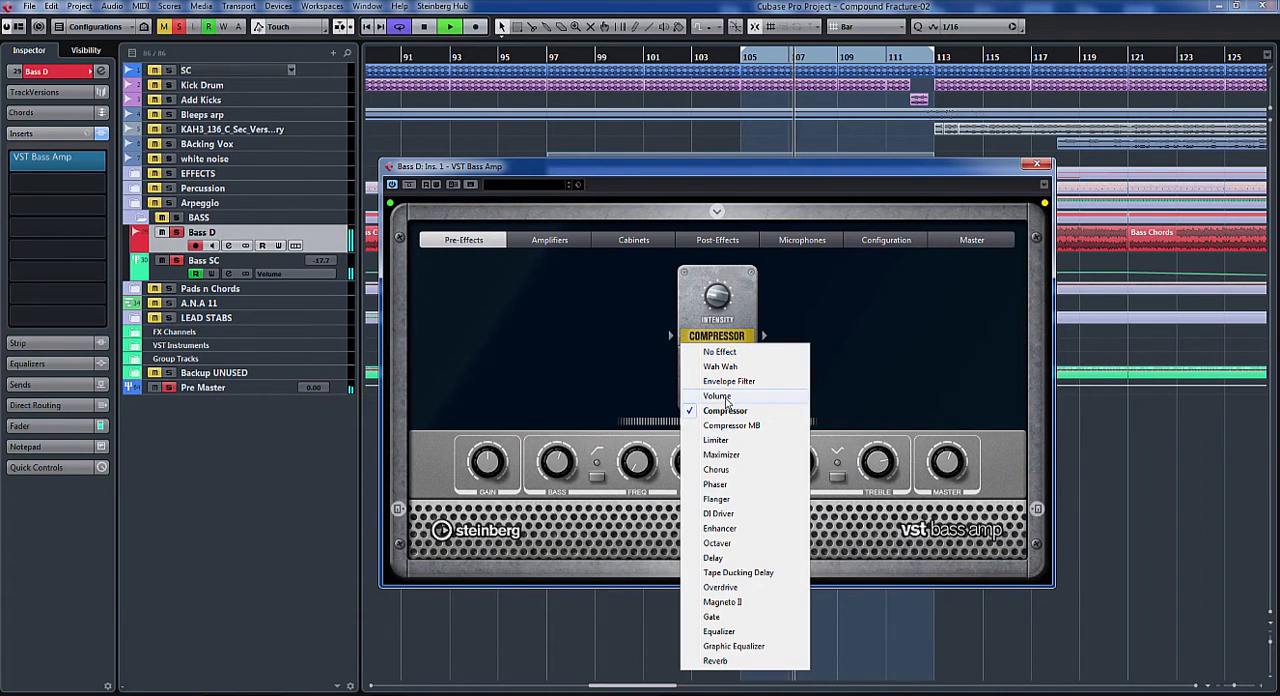
click(728, 380)
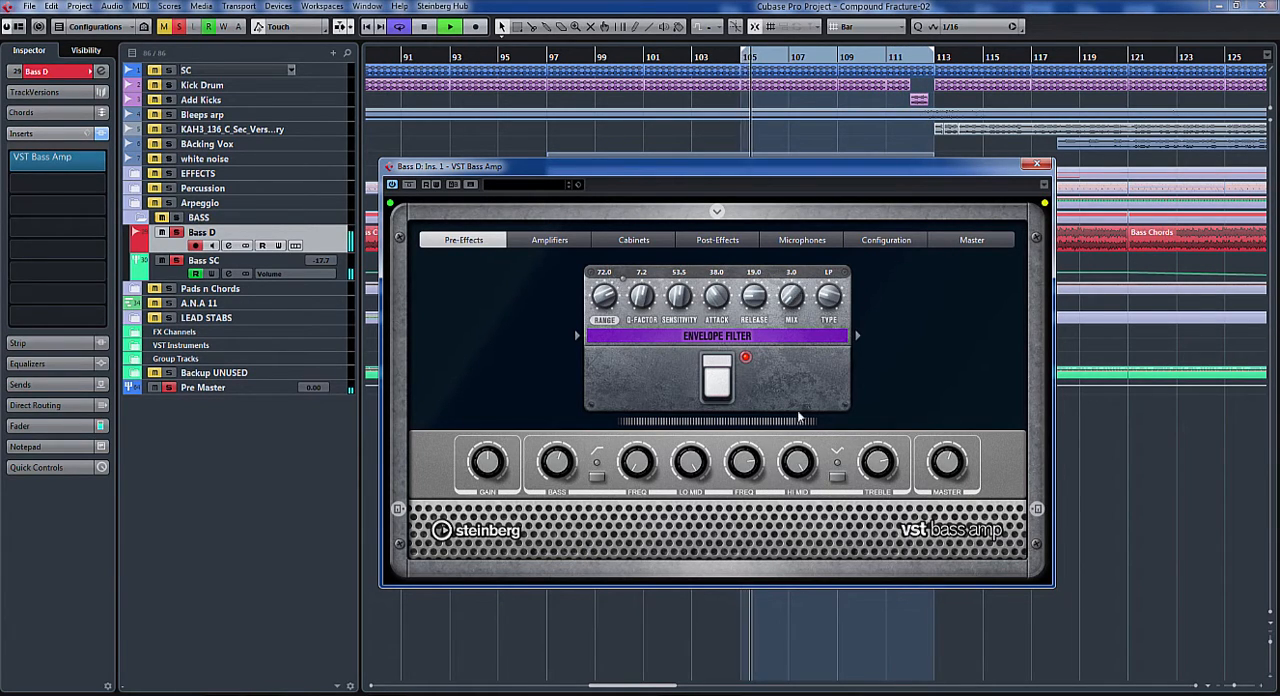
drag(792, 296, 792, 360)
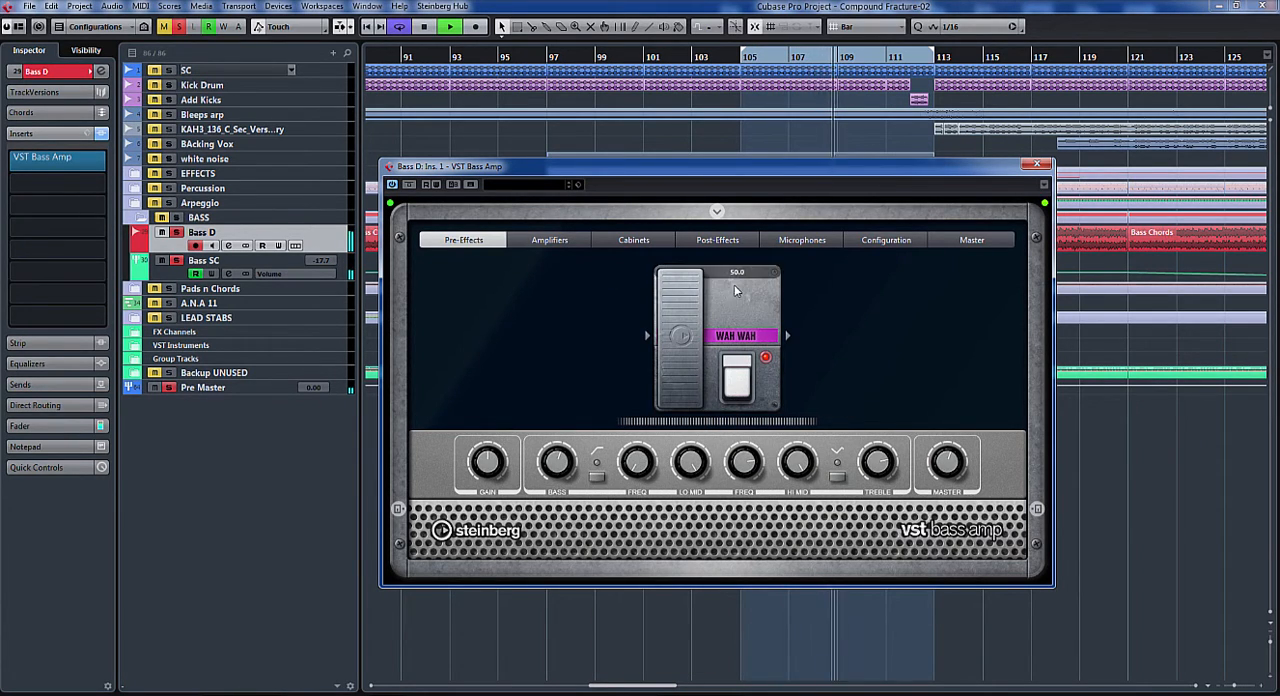
Try a Chorus pedal in the pre-effects slot, then set it to No Effect.
click(742, 336)
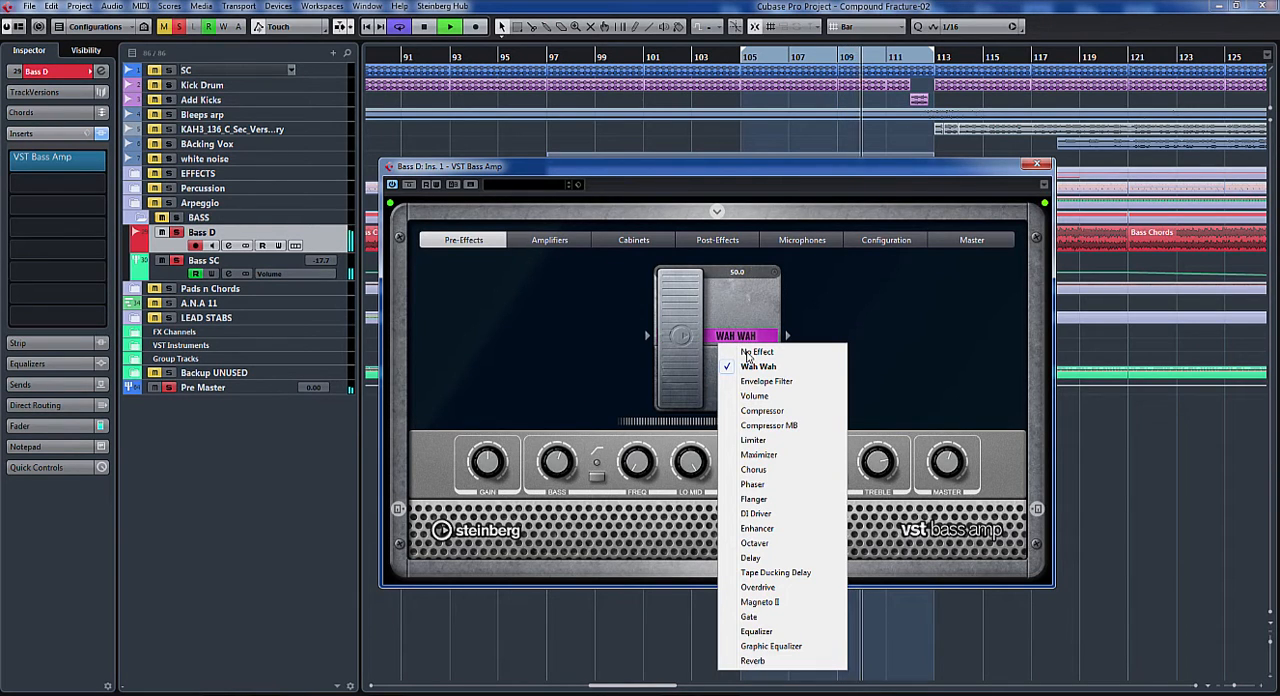
click(752, 468)
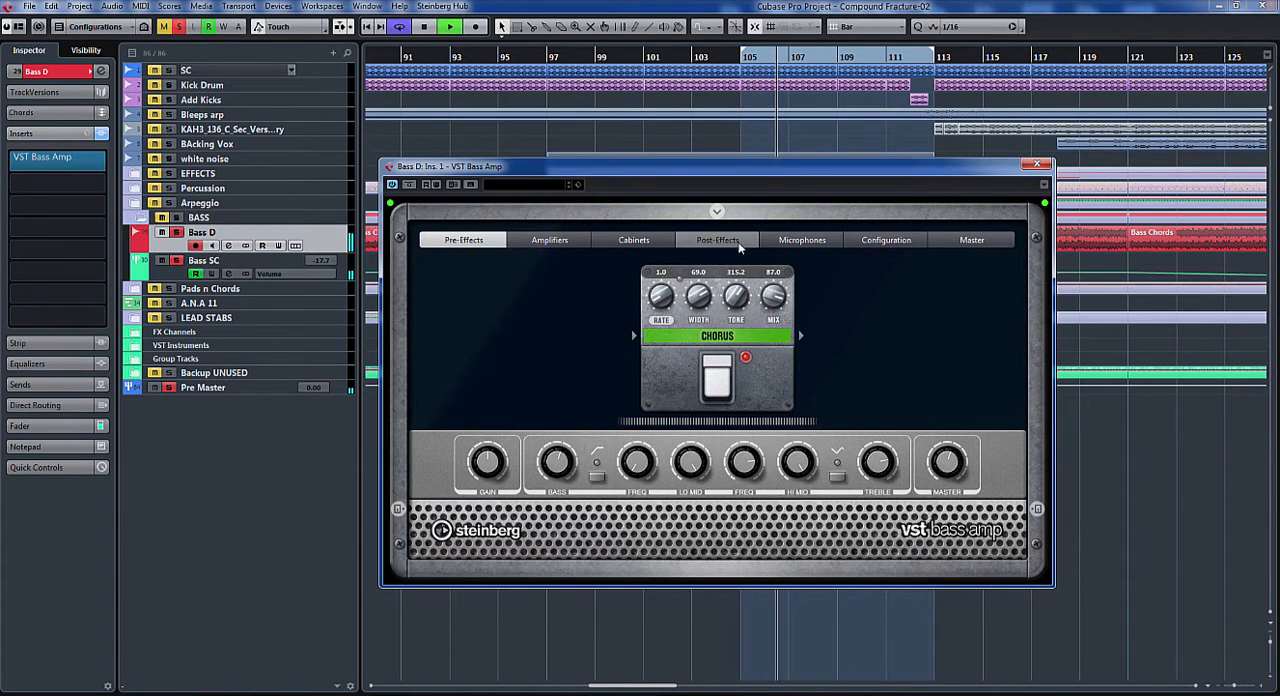
click(464, 240)
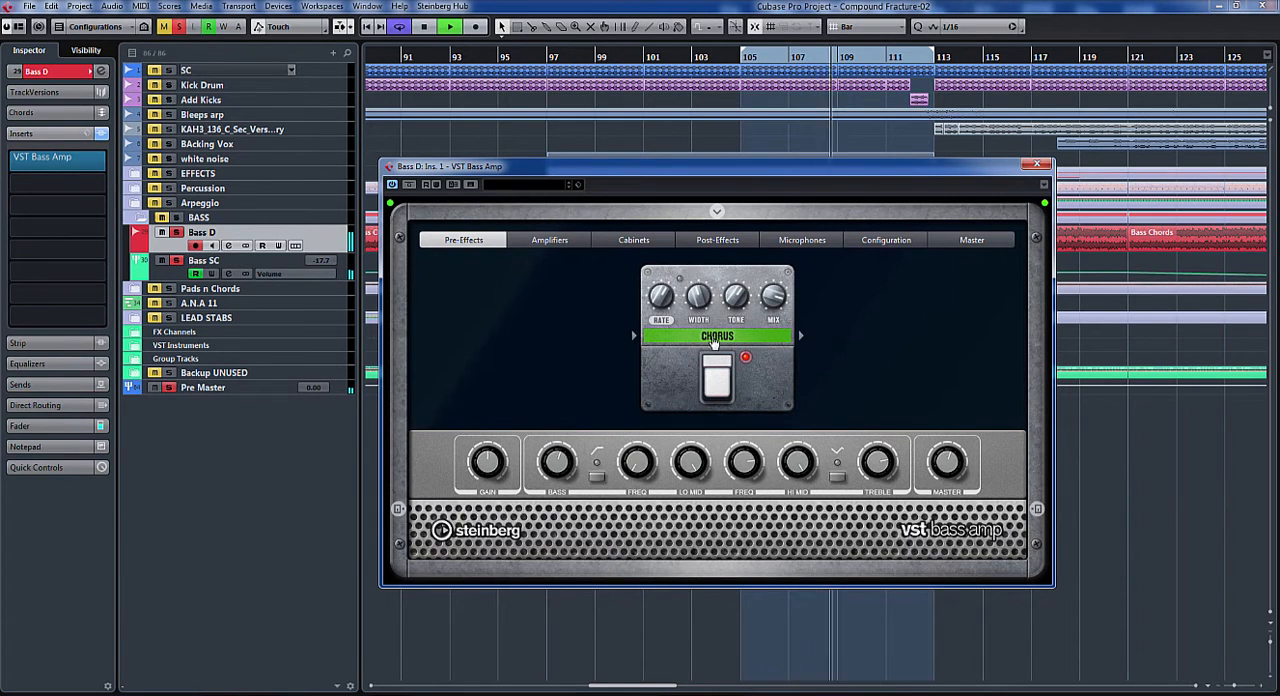
click(716, 336)
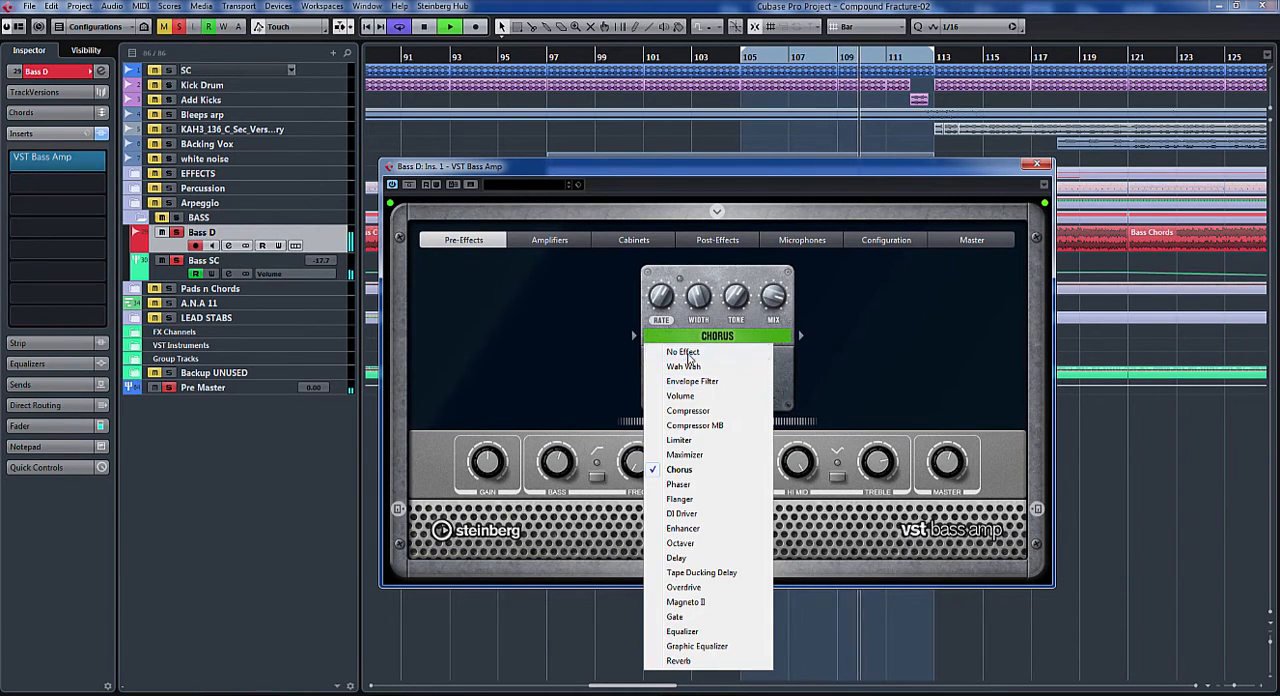
click(684, 352)
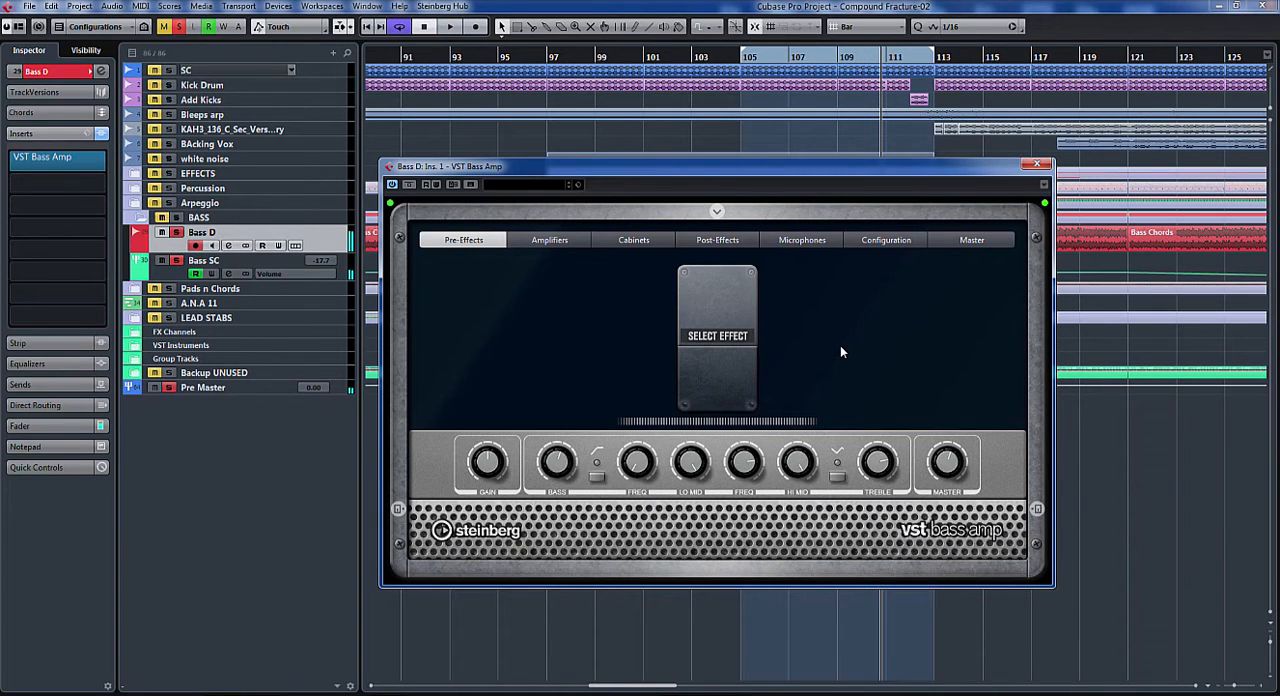
mouse_move(570, 280)
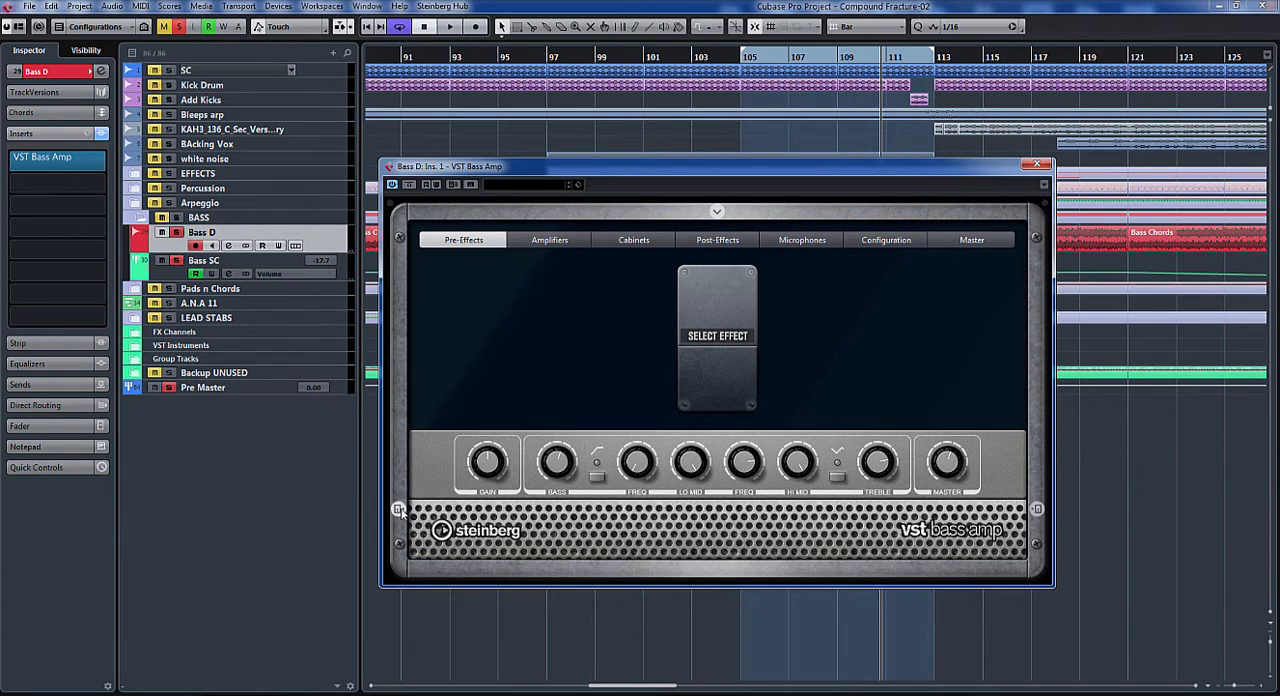
mouse_move(398, 508)
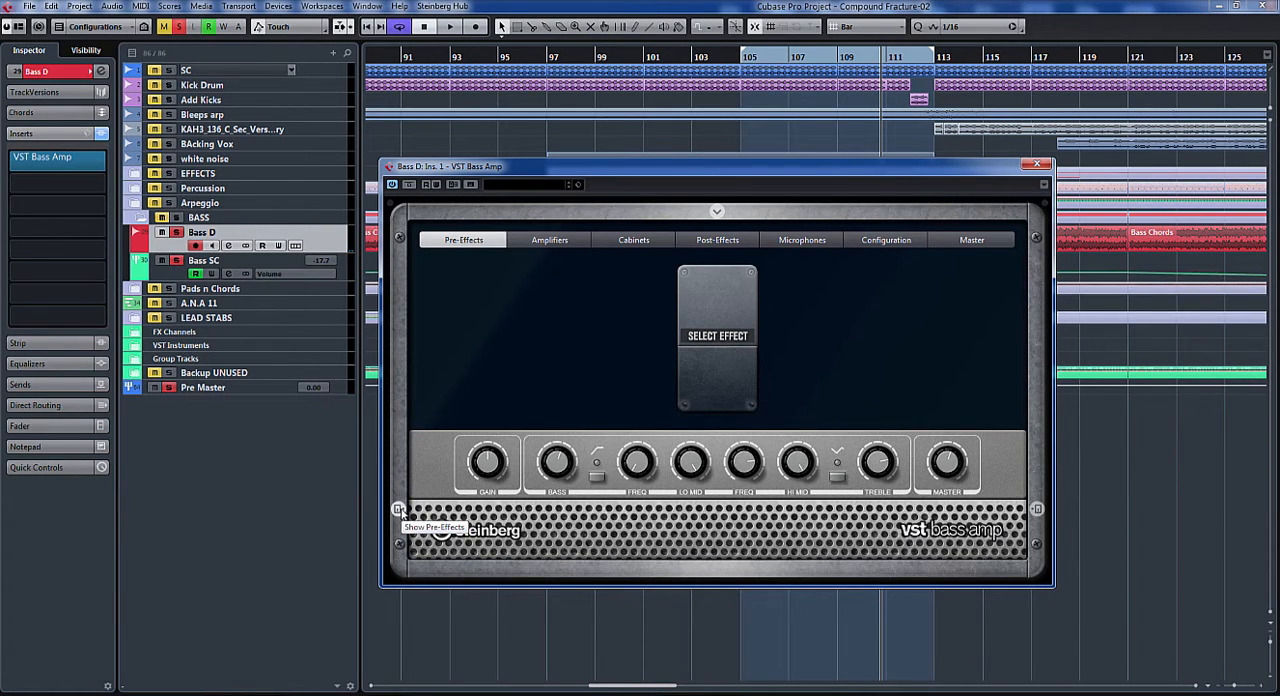